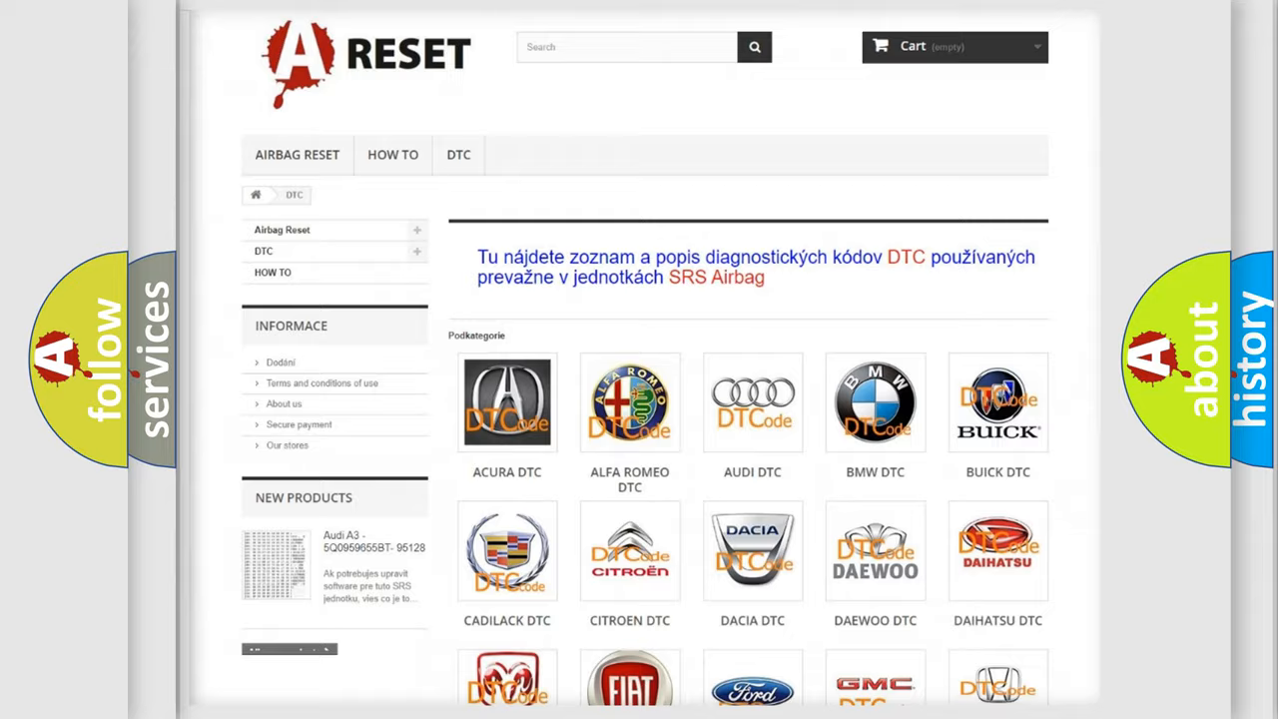
Open SATURN DTC from the brand grid and scroll its airbag codes, 14 through B1B71:15.
{"action": "scroll", "scroll_direction": "down", "scroll_amount": 3}
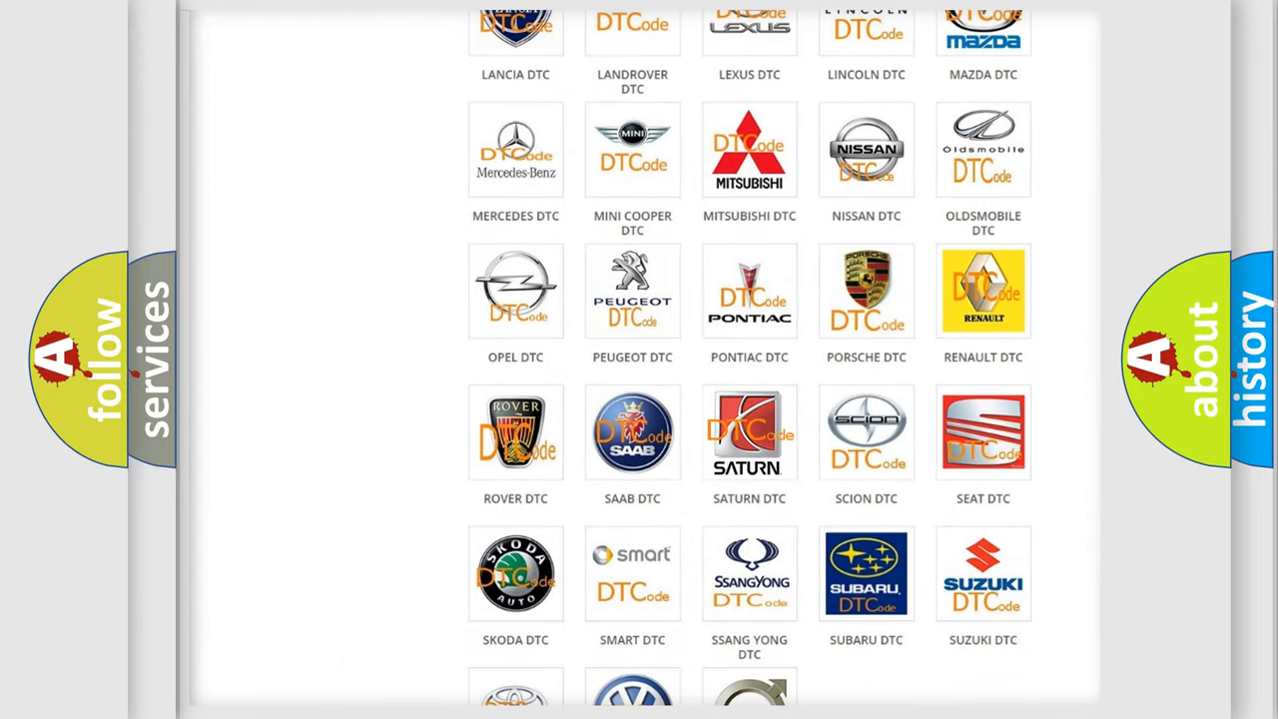
{"action": "left_click", "coordinate": [749, 431]}
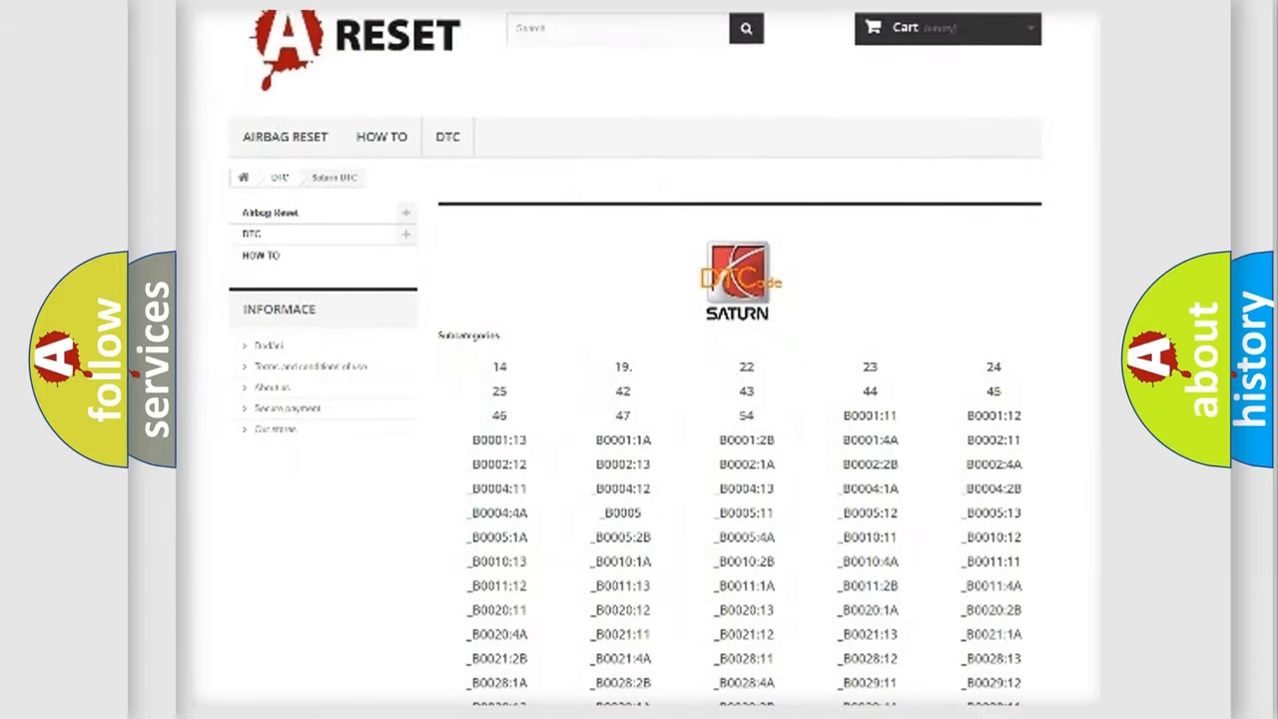
{"action": "scroll", "scroll_direction": "down", "scroll_amount": 3}
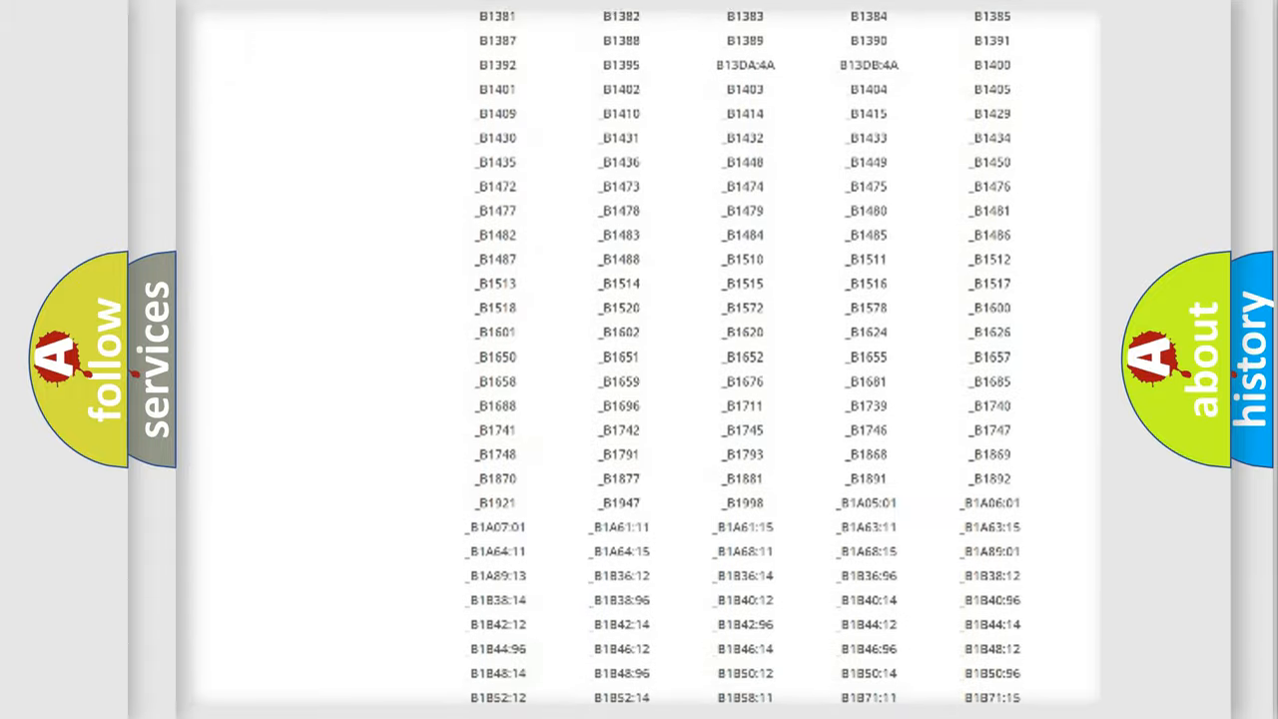